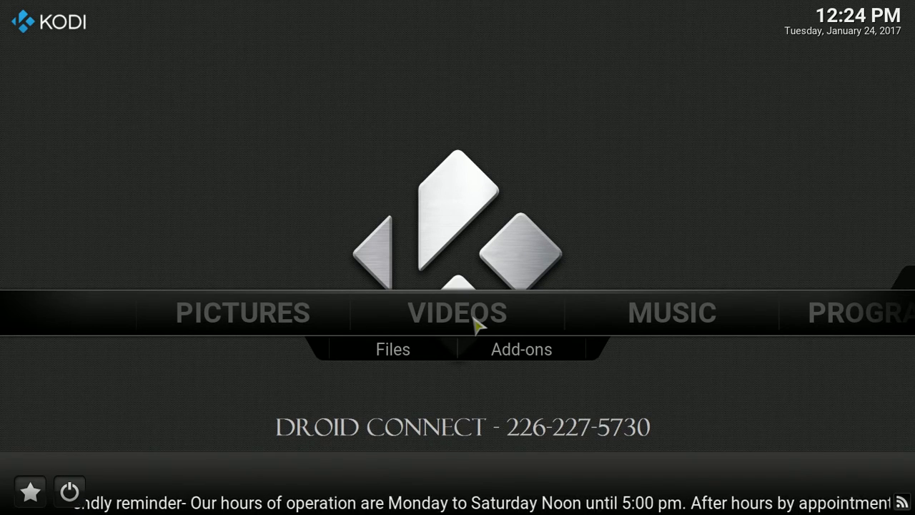
{"action": "mouse_move", "coordinate": [801, 406]}
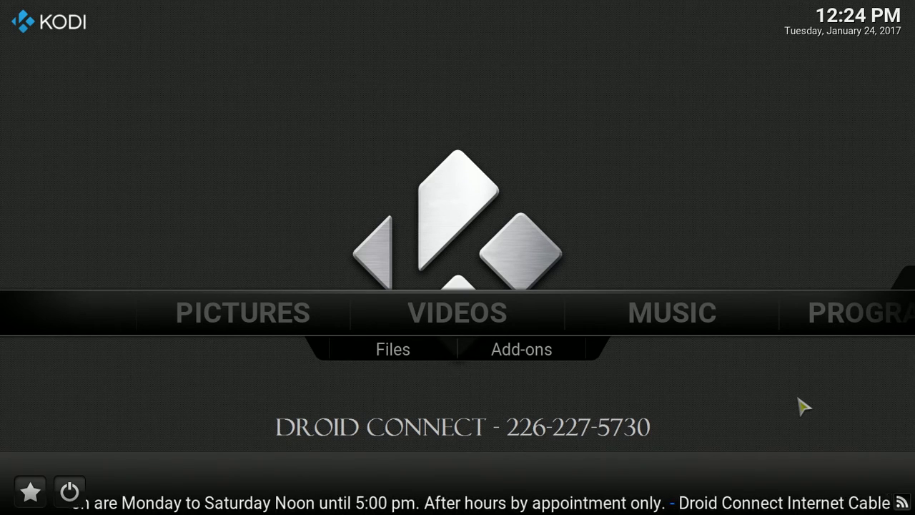
{"action": "mouse_move", "coordinate": [651, 321]}
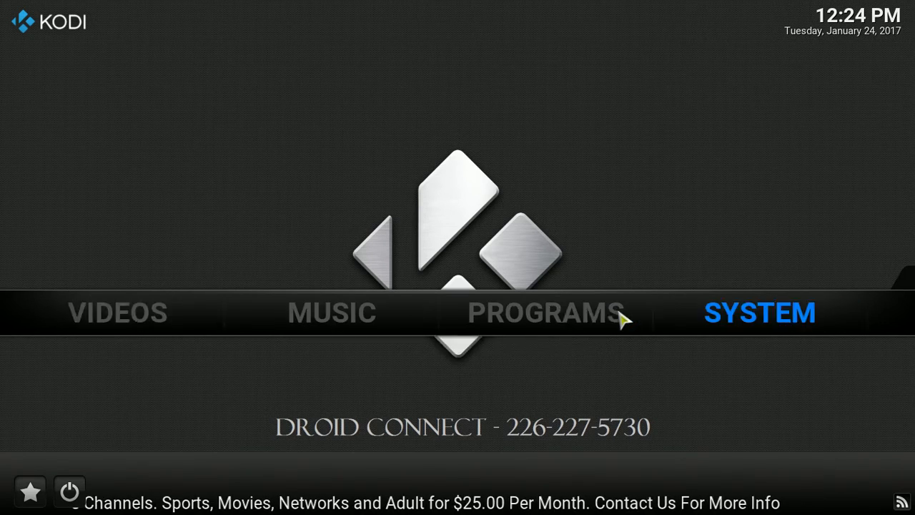
Open the File manager from the System section.
{"action": "left_click", "coordinate": [760, 312]}
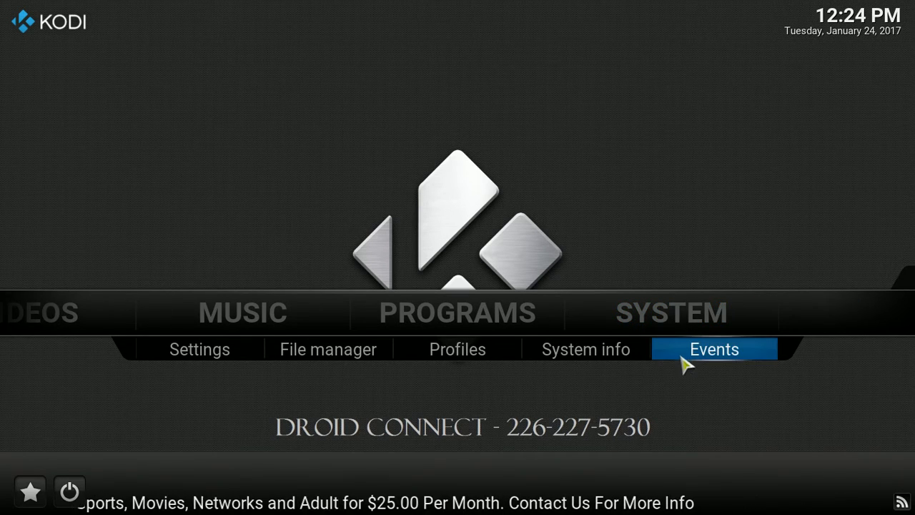
{"action": "mouse_move", "coordinate": [329, 358]}
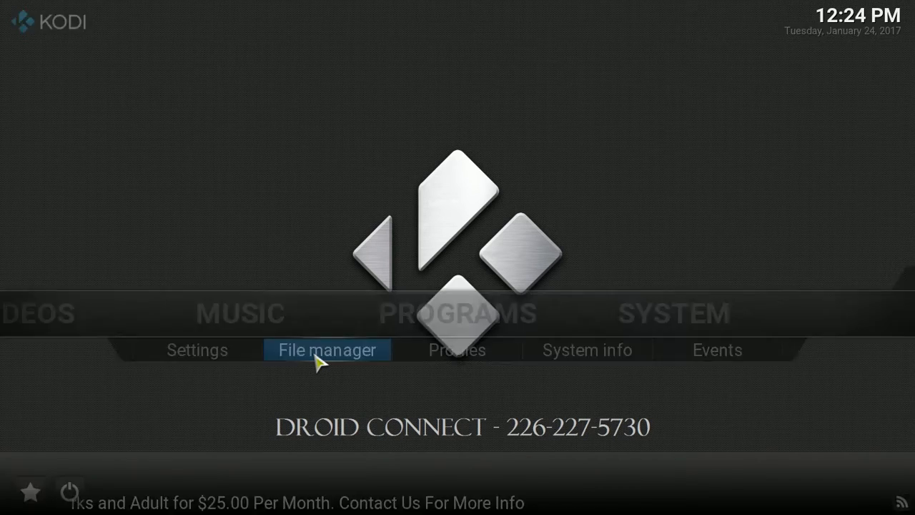
{"action": "left_click", "coordinate": [327, 349]}
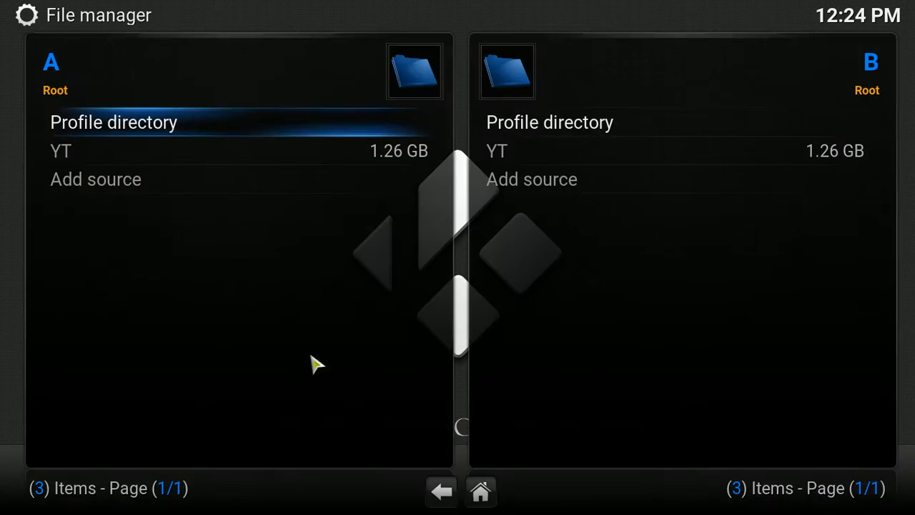
{"action": "mouse_move", "coordinate": [637, 136]}
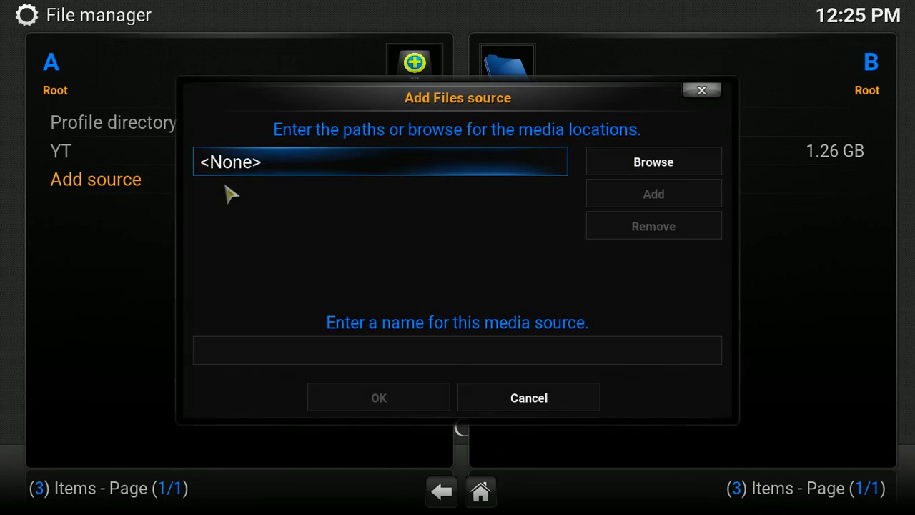
{"action": "left_click", "coordinate": [380, 161]}
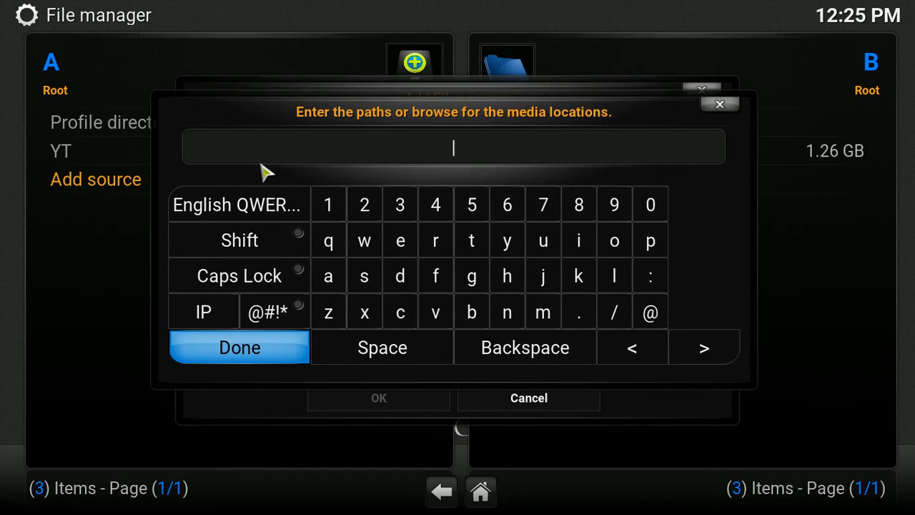
{"action": "type", "text": "http://www.schism-tv.net/repo/"}
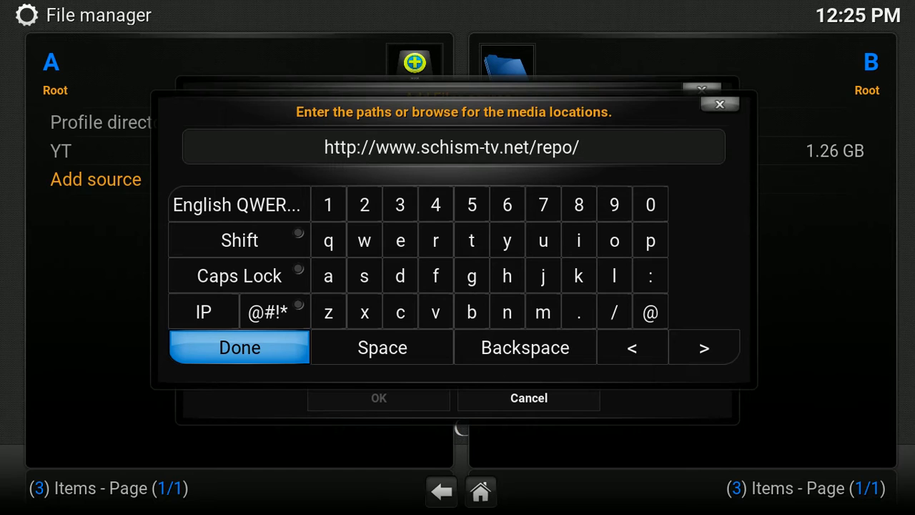
{"action": "mouse_move", "coordinate": [536, 158]}
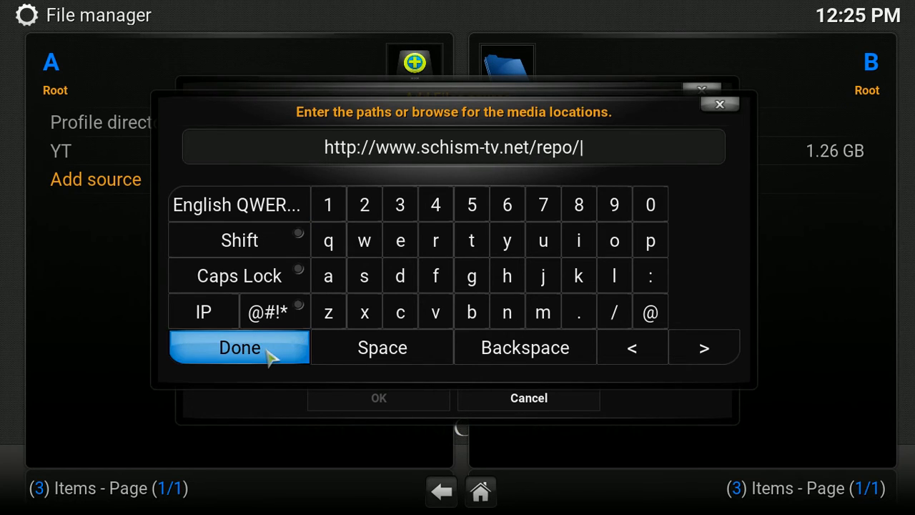
{"action": "left_click", "coordinate": [239, 347]}
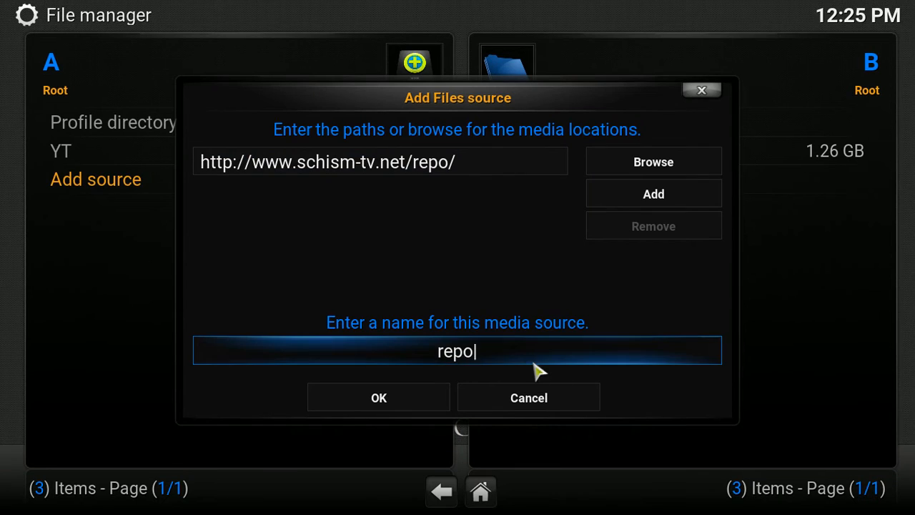
Name the source 'schism' and save it.
{"action": "left_click", "coordinate": [457, 350]}
{"action": "type", "text": "s"}
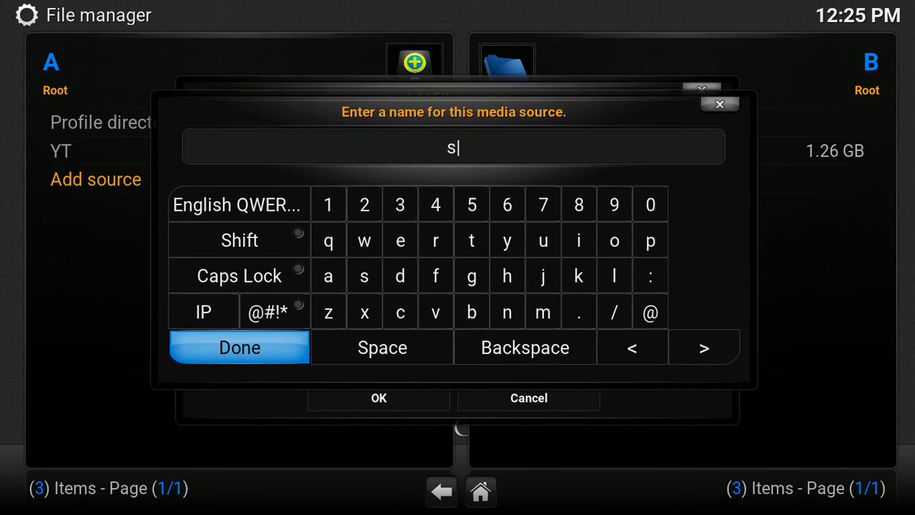
{"action": "type", "text": "chism"}
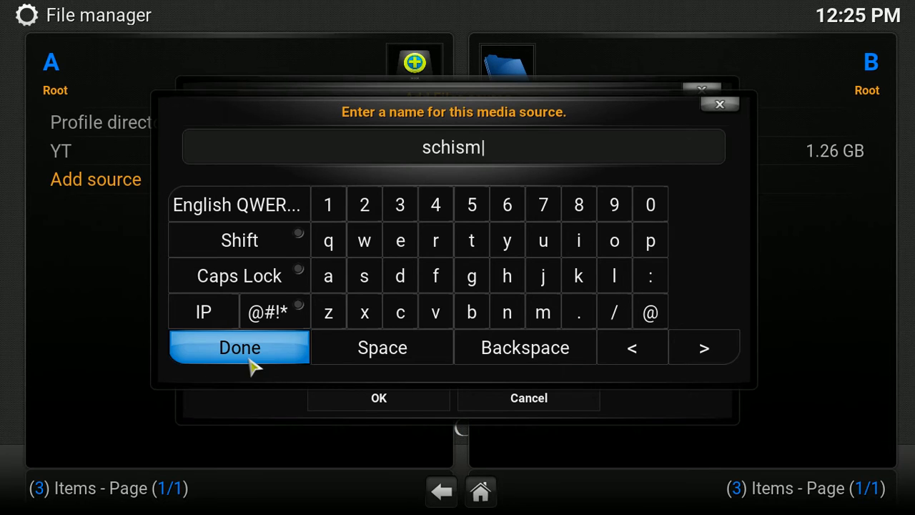
{"action": "left_click", "coordinate": [239, 347]}
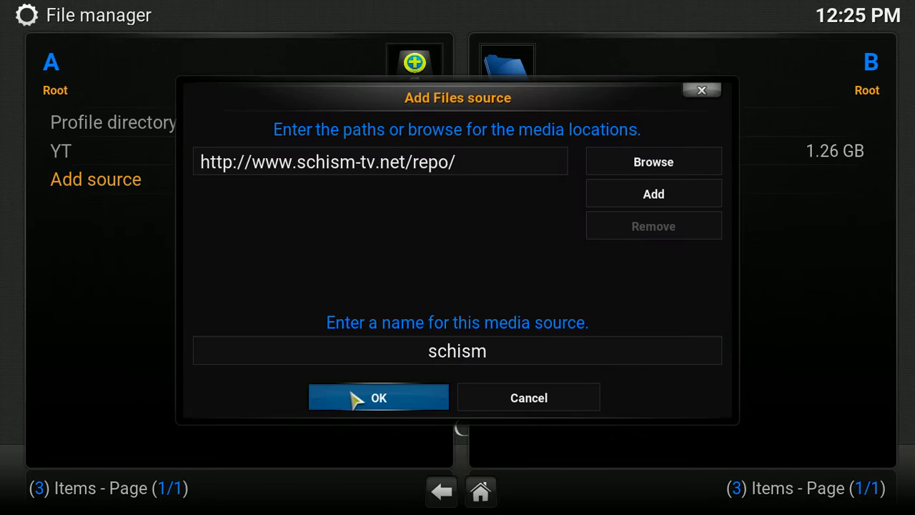
{"action": "left_click", "coordinate": [378, 397]}
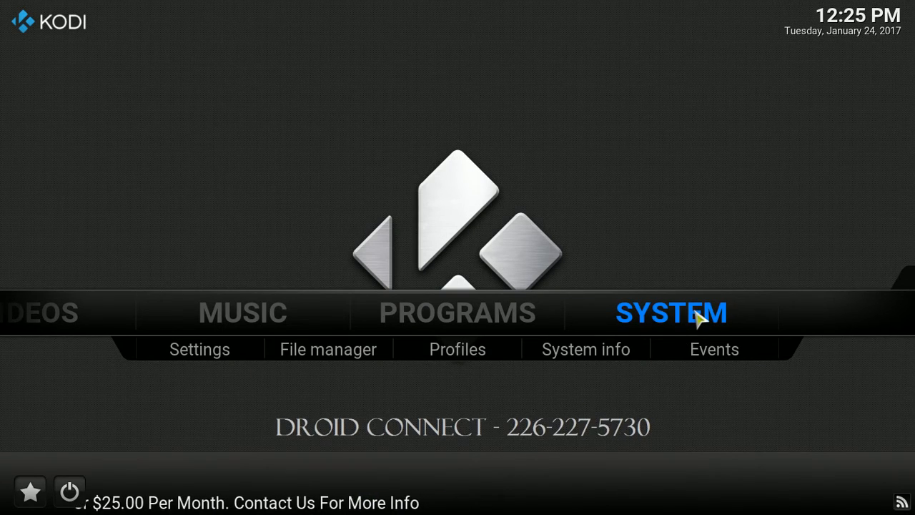
Open System settings and go to the Add-ons category.
{"action": "left_click", "coordinate": [199, 349]}
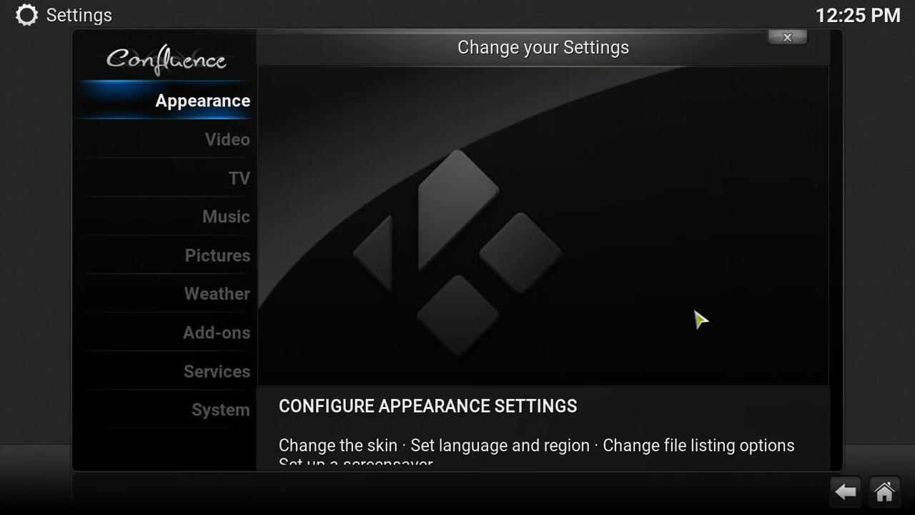
{"action": "left_click", "coordinate": [217, 333]}
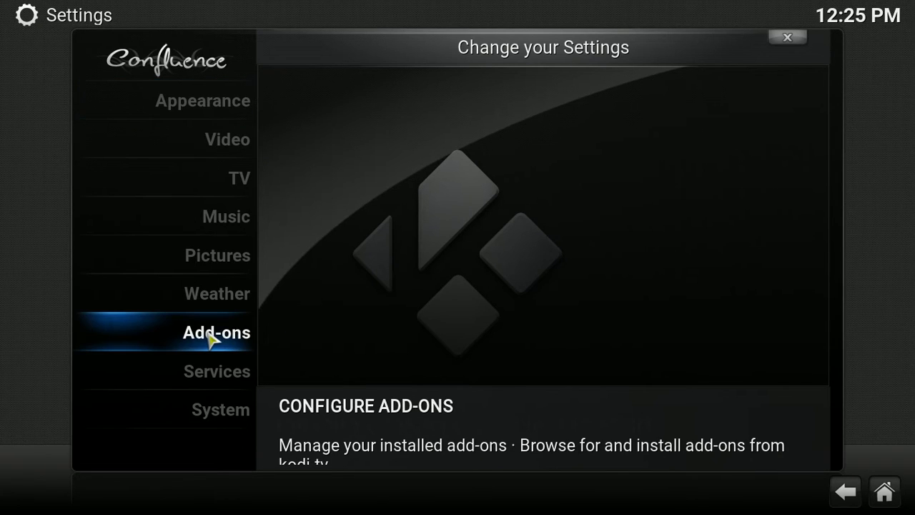
{"action": "left_click", "coordinate": [216, 332]}
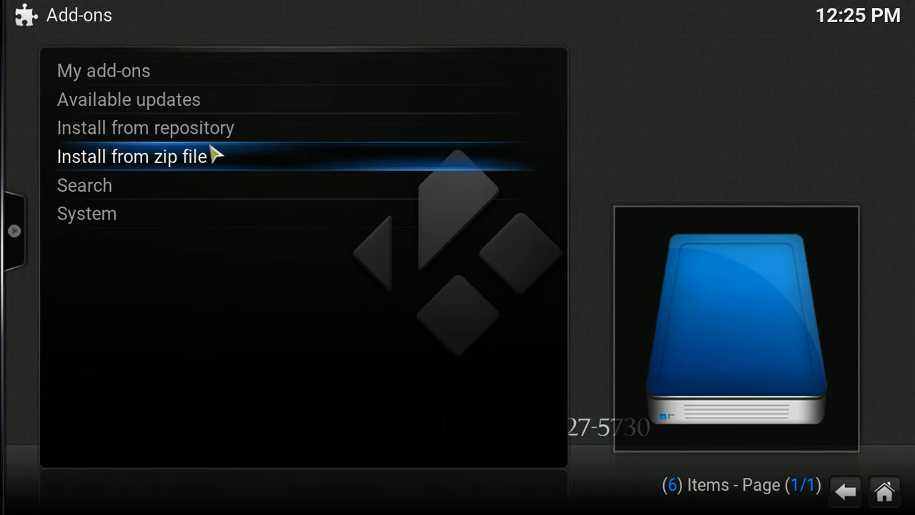
{"action": "mouse_move", "coordinate": [214, 159]}
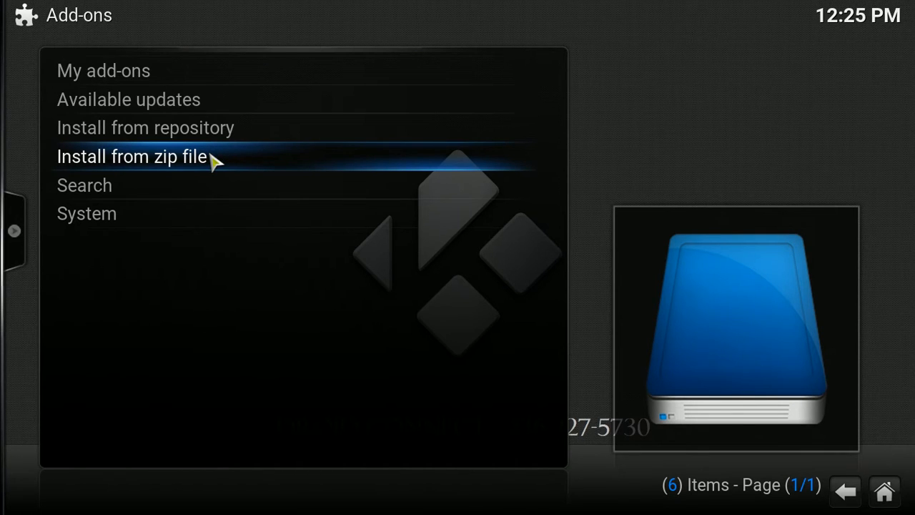
Browse the schism source under Install from zip file to find repository.schismtvaddons.zip.
{"action": "left_click", "coordinate": [131, 156]}
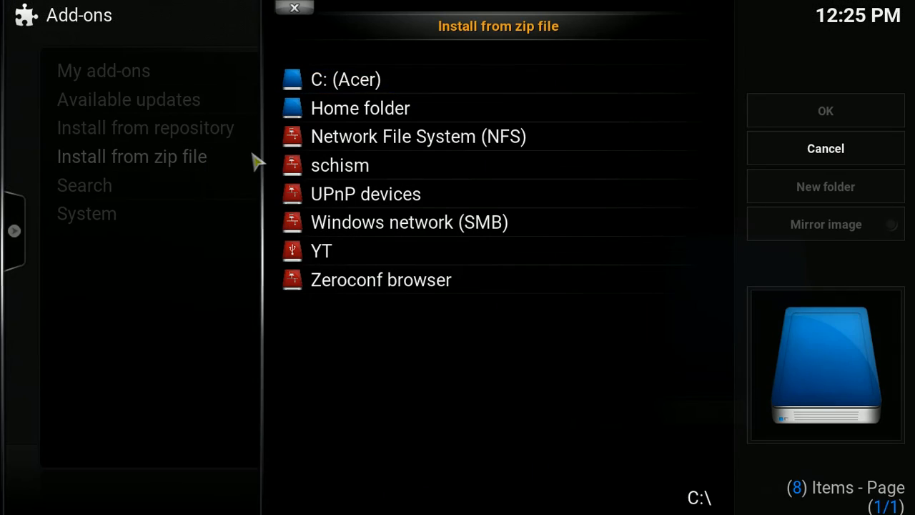
{"action": "mouse_move", "coordinate": [379, 171]}
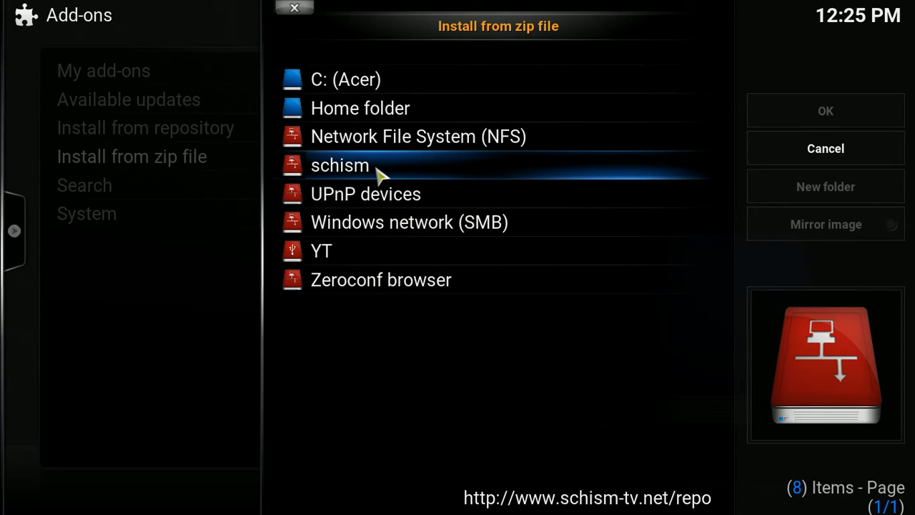
{"action": "double_click", "coordinate": [339, 165]}
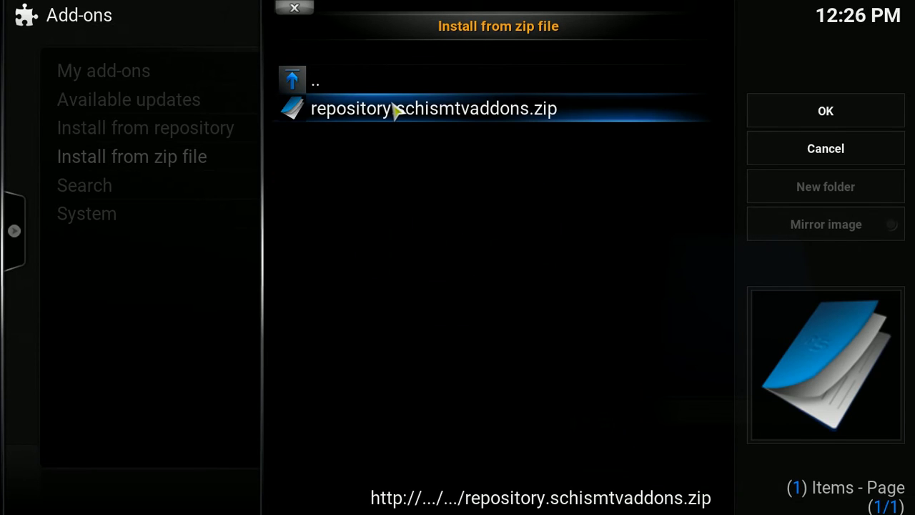
{"action": "mouse_move", "coordinate": [415, 122]}
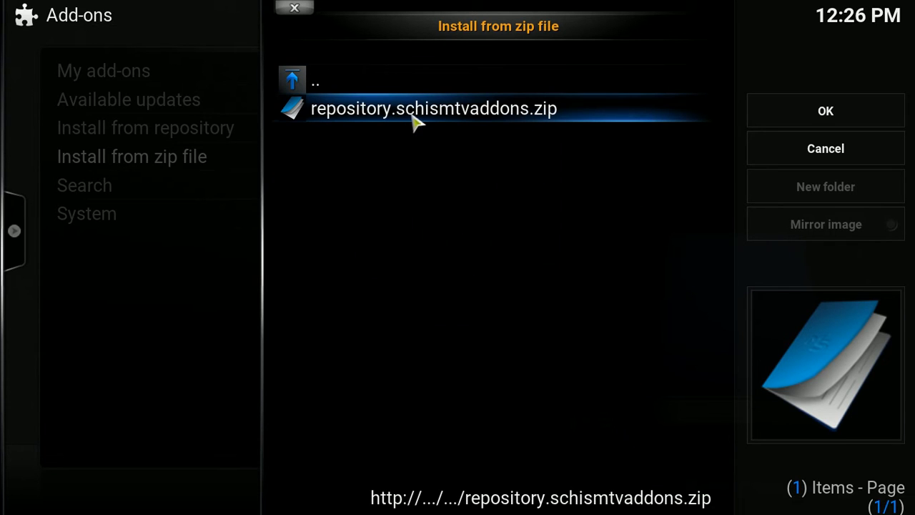
{"action": "mouse_move", "coordinate": [462, 114]}
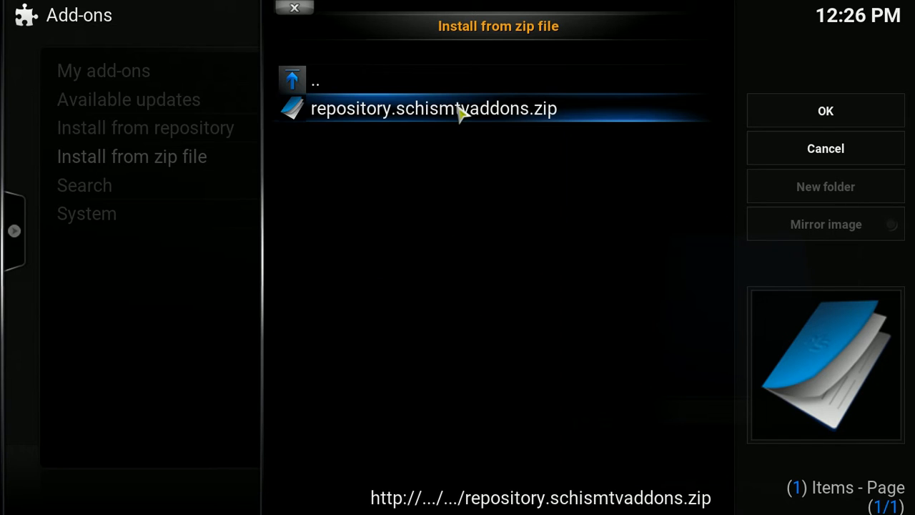
{"action": "mouse_move", "coordinate": [512, 121]}
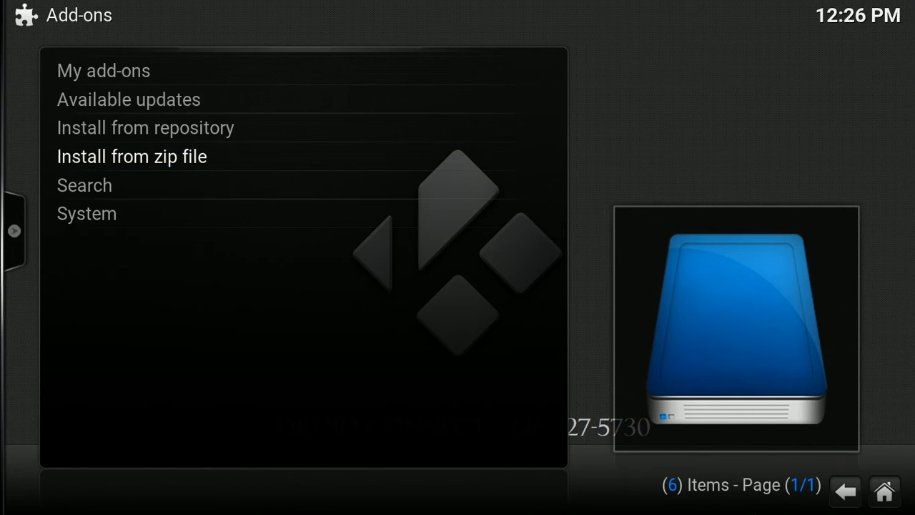
{"action": "mouse_move", "coordinate": [788, 446]}
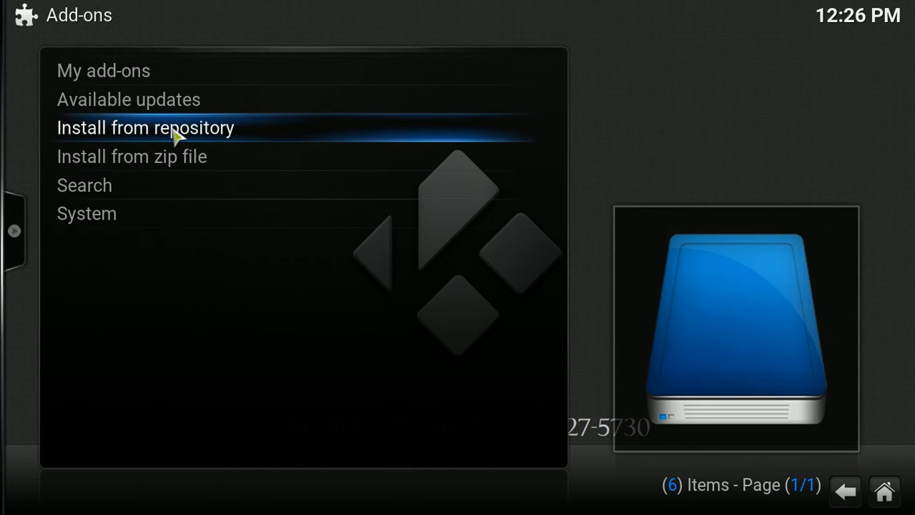
Open Zen's details from the SchisM TV Addons Repository's video add-ons to install it.
{"action": "left_click", "coordinate": [145, 127]}
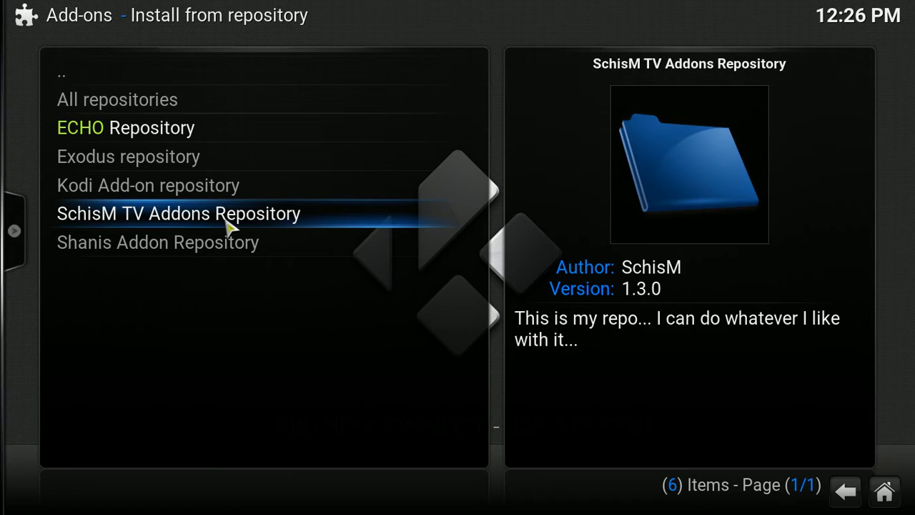
{"action": "left_click", "coordinate": [178, 213]}
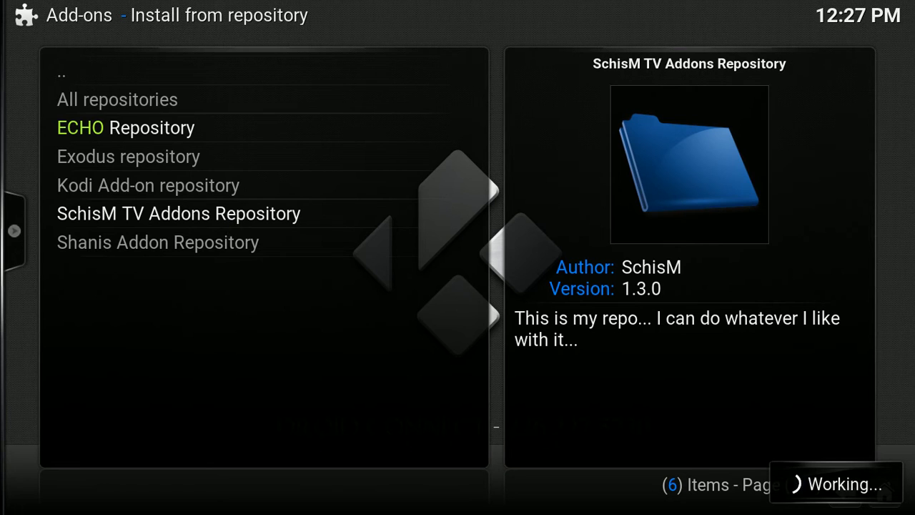
{"action": "left_click", "coordinate": [178, 213]}
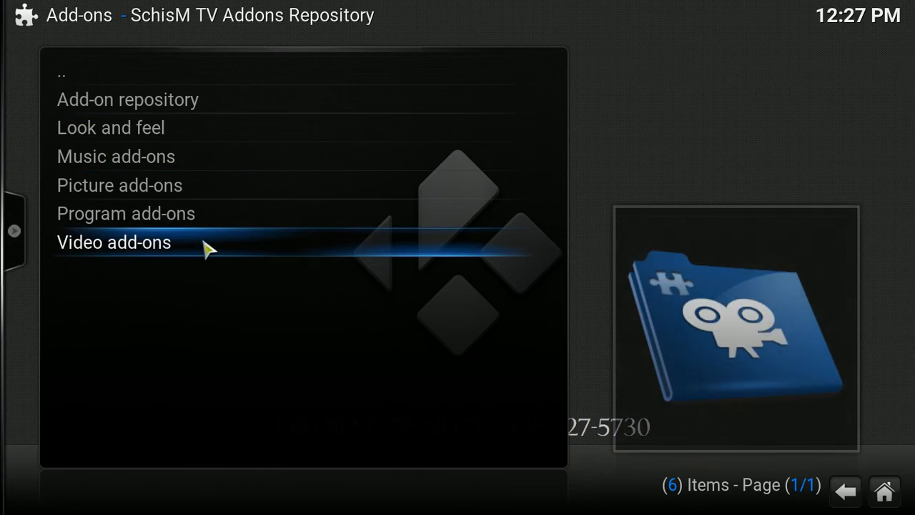
{"action": "left_click", "coordinate": [114, 242]}
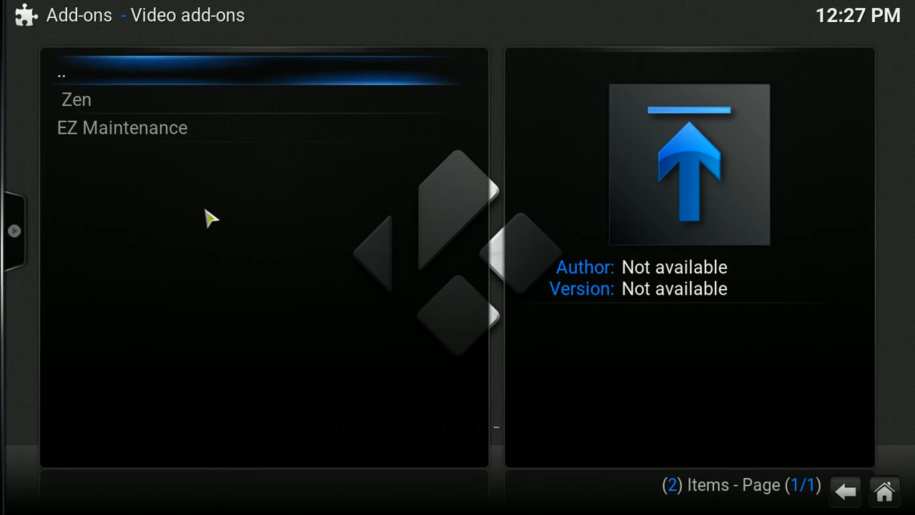
{"action": "mouse_move", "coordinate": [218, 150]}
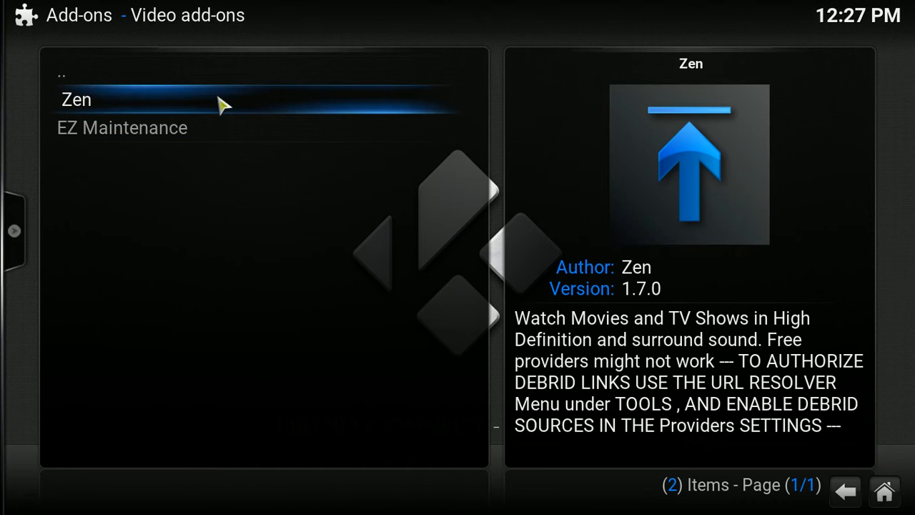
{"action": "left_click", "coordinate": [77, 100]}
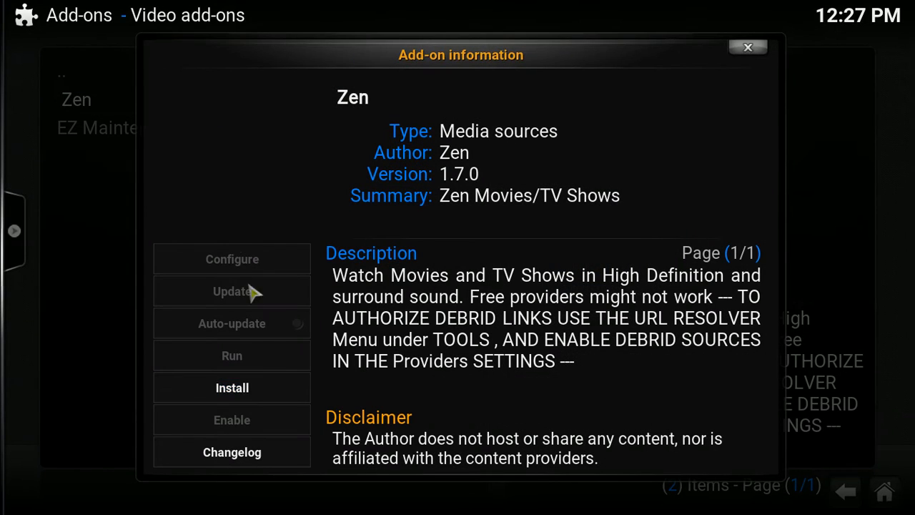
{"action": "mouse_move", "coordinate": [232, 388]}
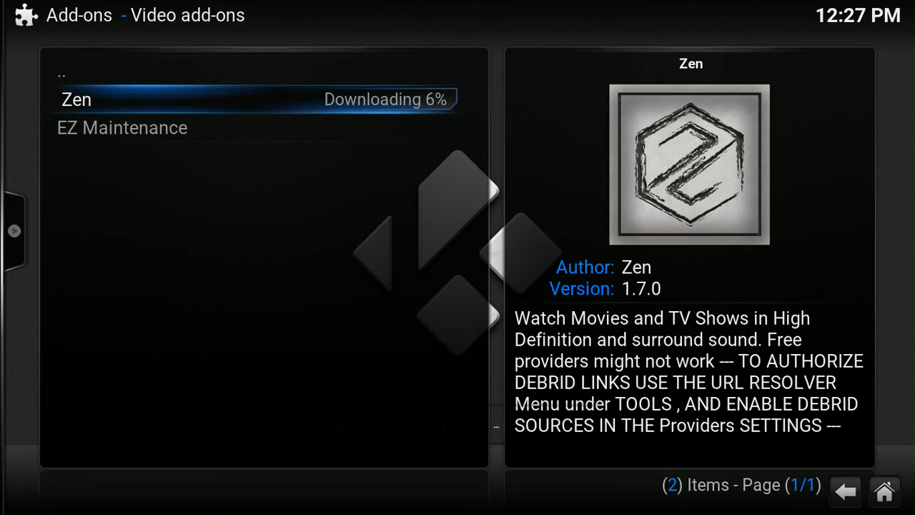
{"action": "mouse_move", "coordinate": [251, 193]}
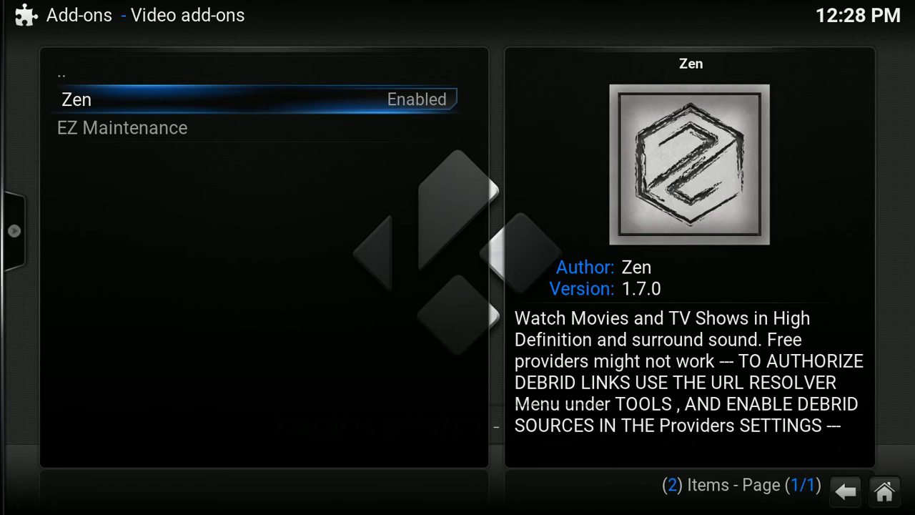
{"action": "mouse_move", "coordinate": [61, 74]}
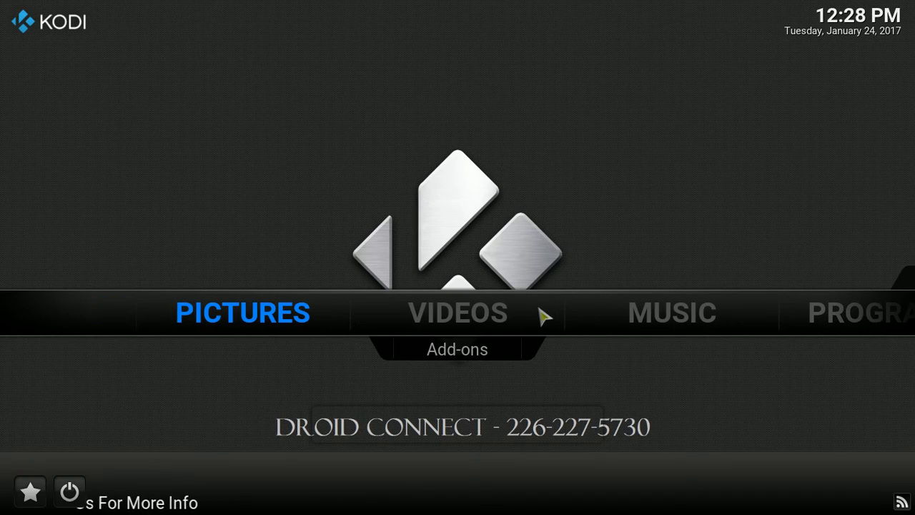
Open Videos > Video add-ons to see Zen listed.
{"action": "left_click", "coordinate": [458, 313]}
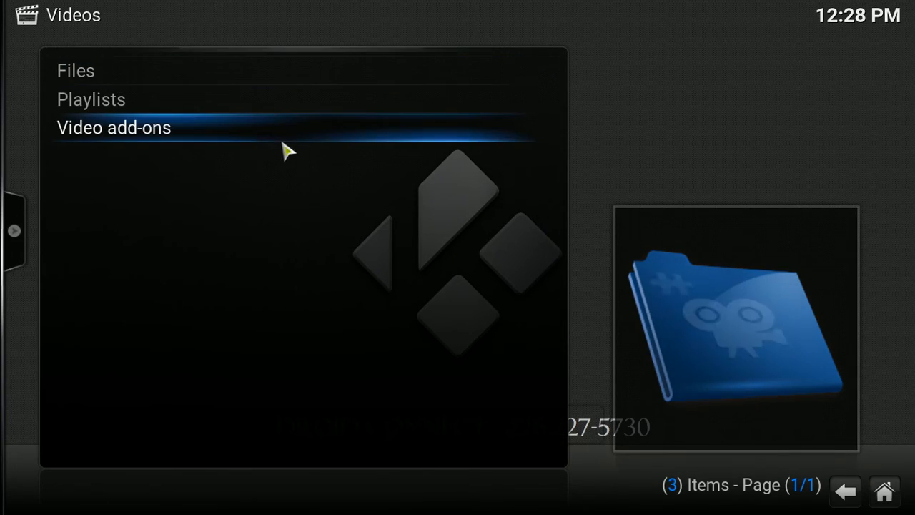
{"action": "left_click", "coordinate": [113, 128]}
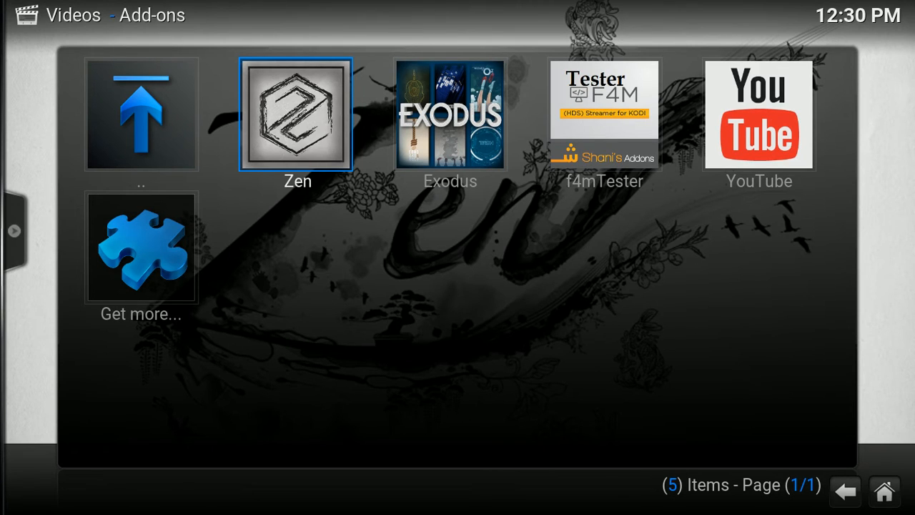
{"action": "mouse_move", "coordinate": [449, 114]}
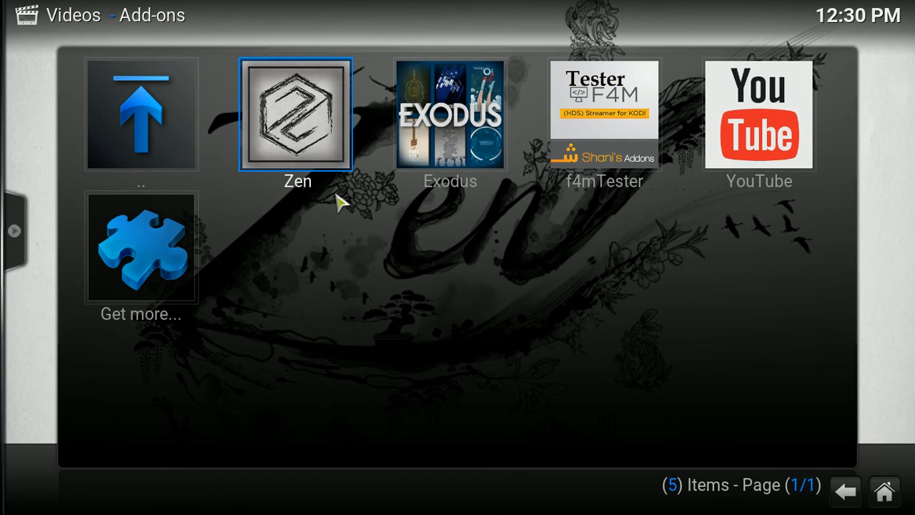
{"action": "mouse_move", "coordinate": [304, 128]}
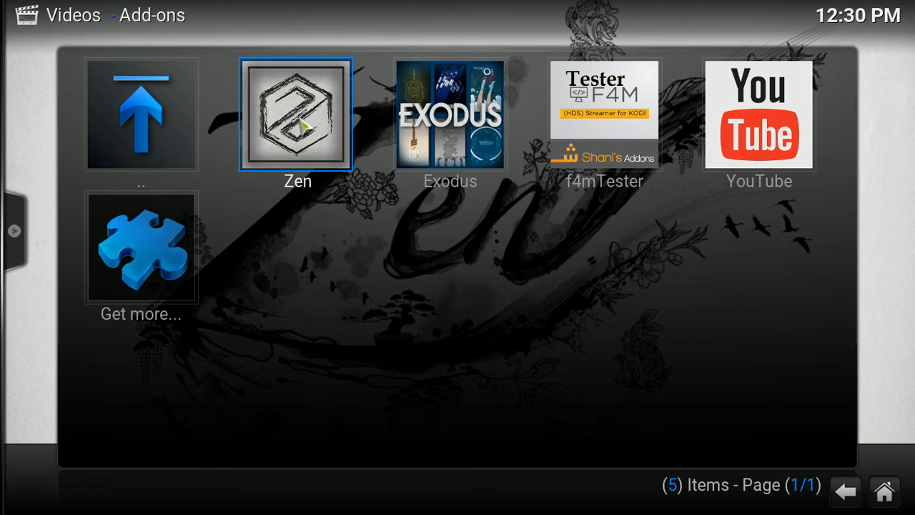
Set Zen's Providers Timeout to 15 in its add-on settings, save, and launch Zen.
{"action": "right_click", "coordinate": [297, 115]}
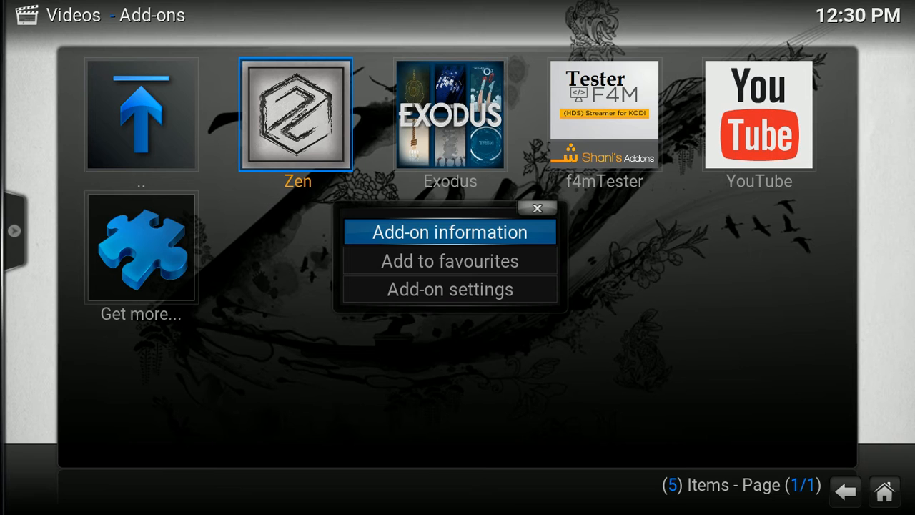
{"action": "mouse_move", "coordinate": [311, 131]}
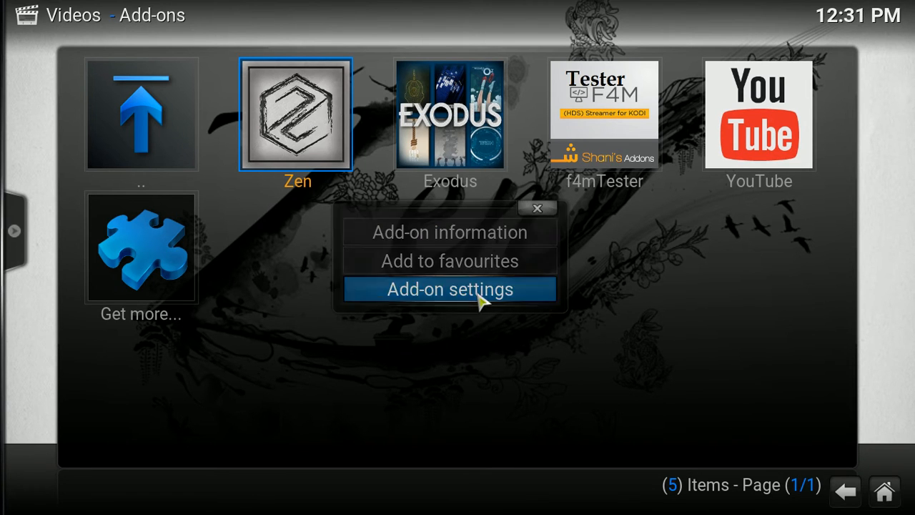
{"action": "left_click", "coordinate": [450, 289]}
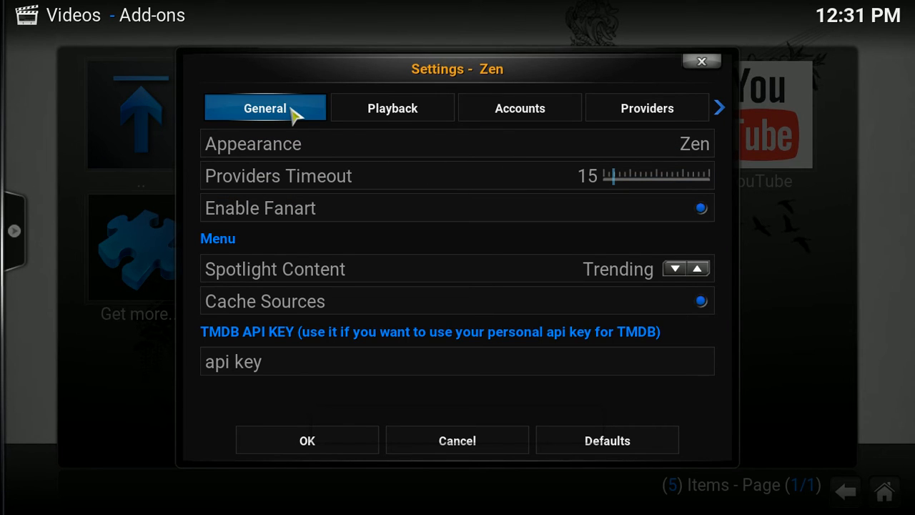
{"action": "left_click", "coordinate": [307, 440]}
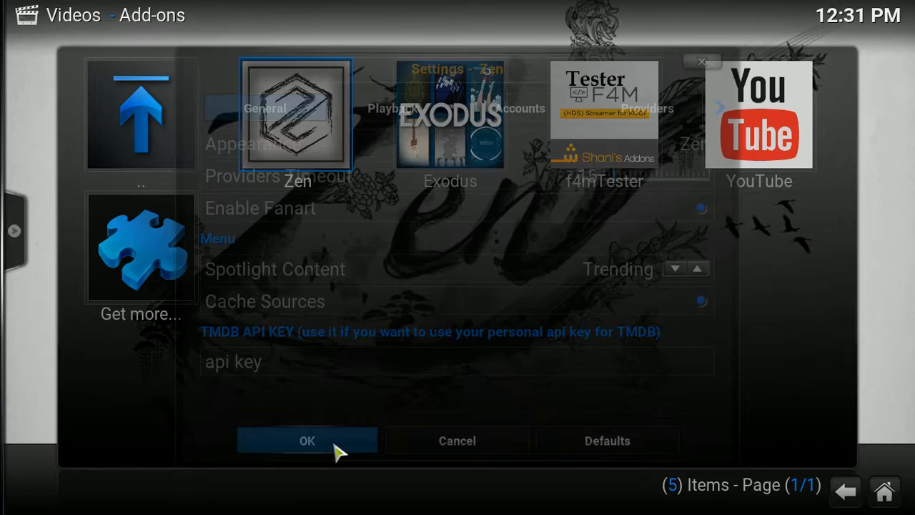
{"action": "left_click", "coordinate": [307, 440]}
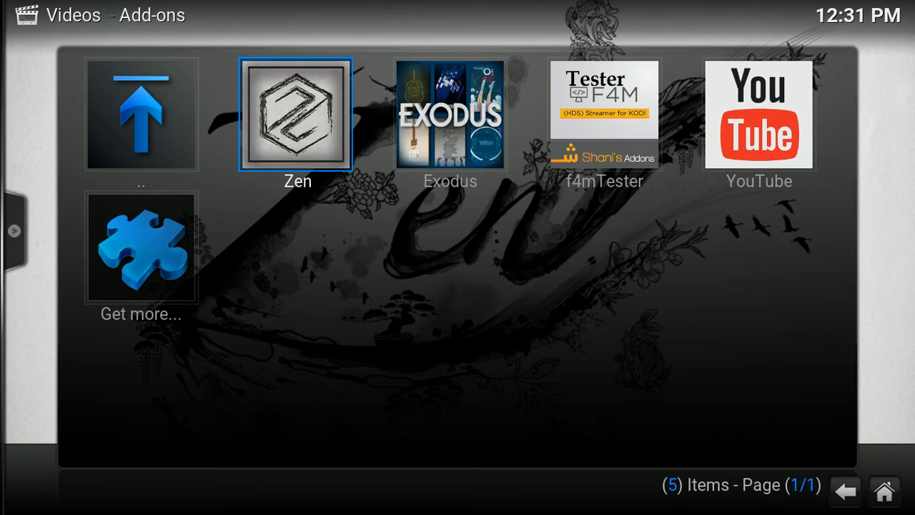
{"action": "left_click", "coordinate": [296, 114]}
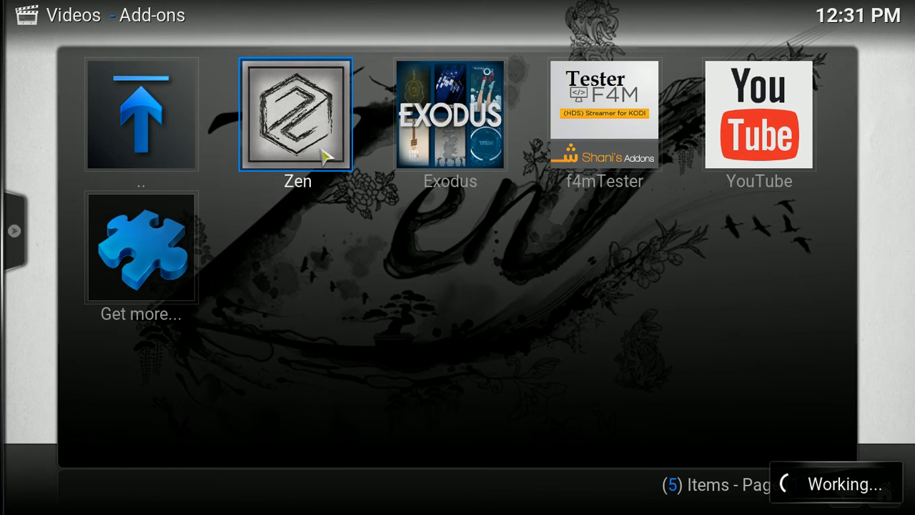
Browse Zen's Movies > Populars to reach The Secret Life of Pets sources.
{"action": "left_click", "coordinate": [296, 114]}
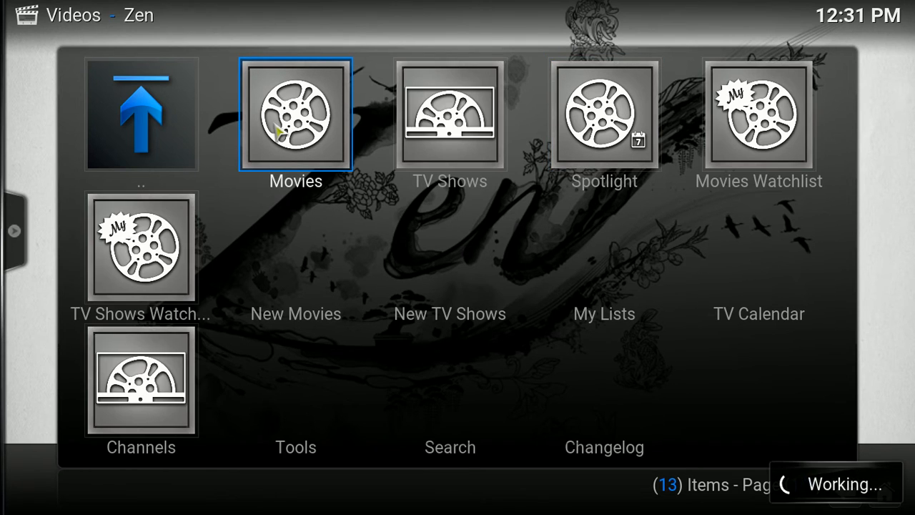
{"action": "left_click", "coordinate": [296, 115]}
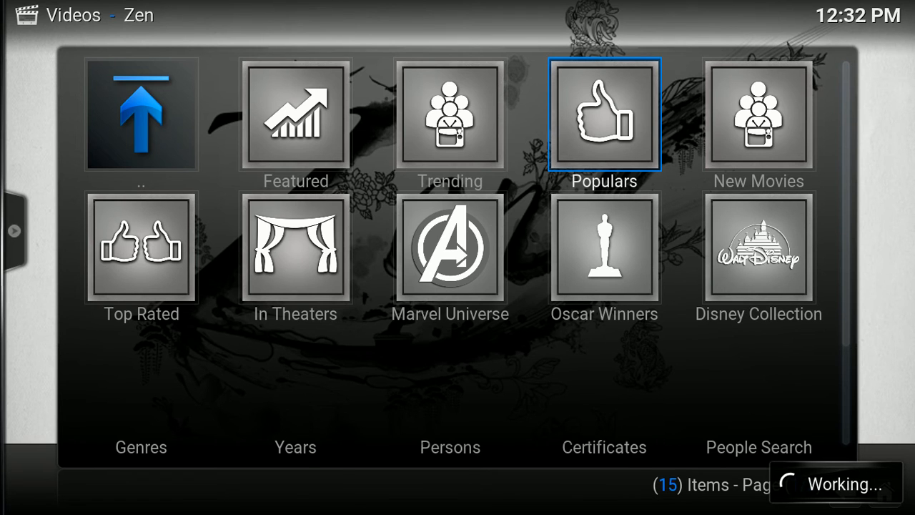
{"action": "left_click", "coordinate": [604, 115]}
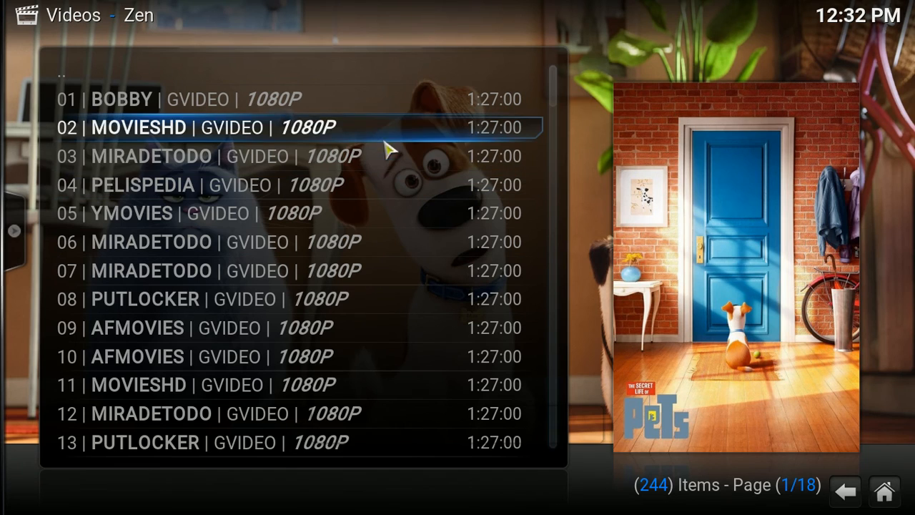
Scroll the source list down toward the 14 | AFMOVIES | GVIDEO | HD link.
{"action": "key", "text": "Up"}
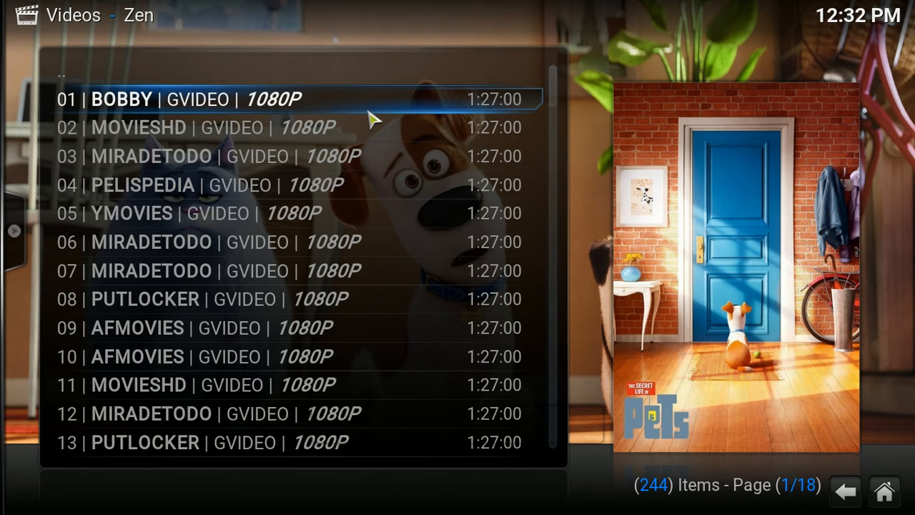
{"action": "mouse_move", "coordinate": [304, 136]}
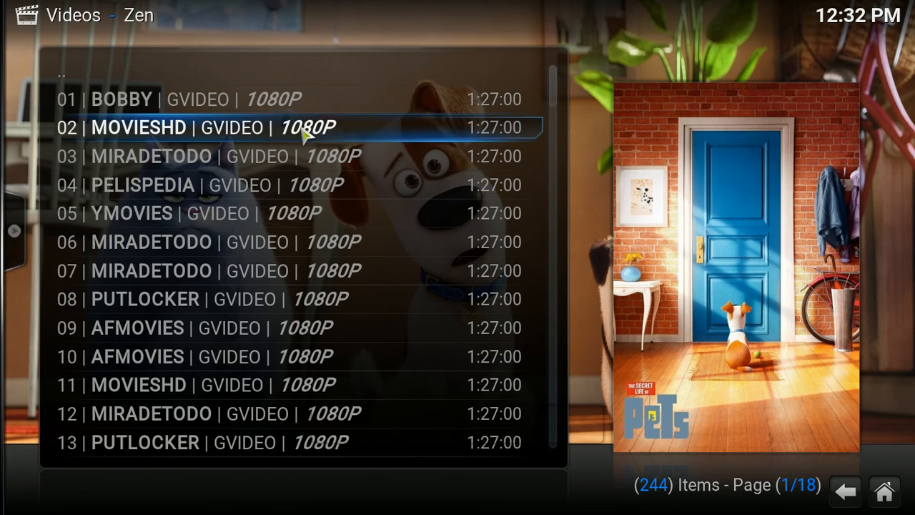
{"action": "scroll", "scroll_direction": "down", "scroll_amount": 3}
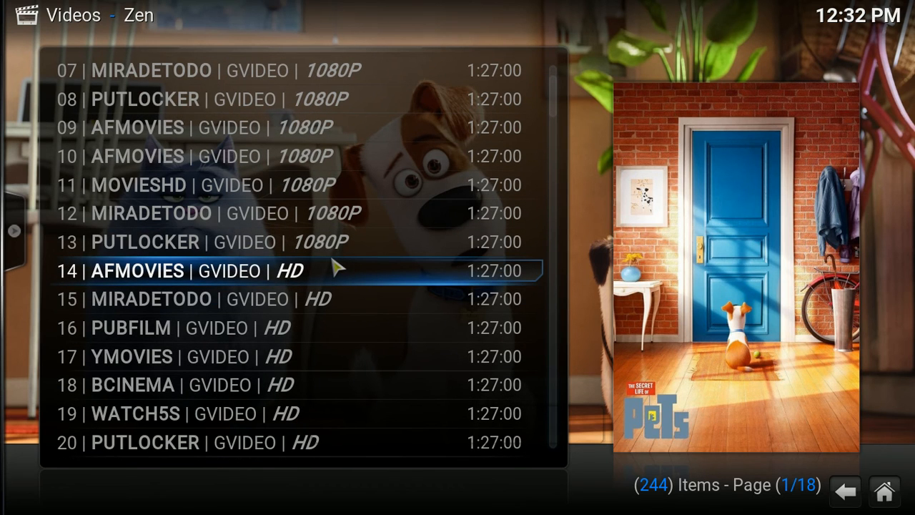
{"action": "mouse_move", "coordinate": [226, 279]}
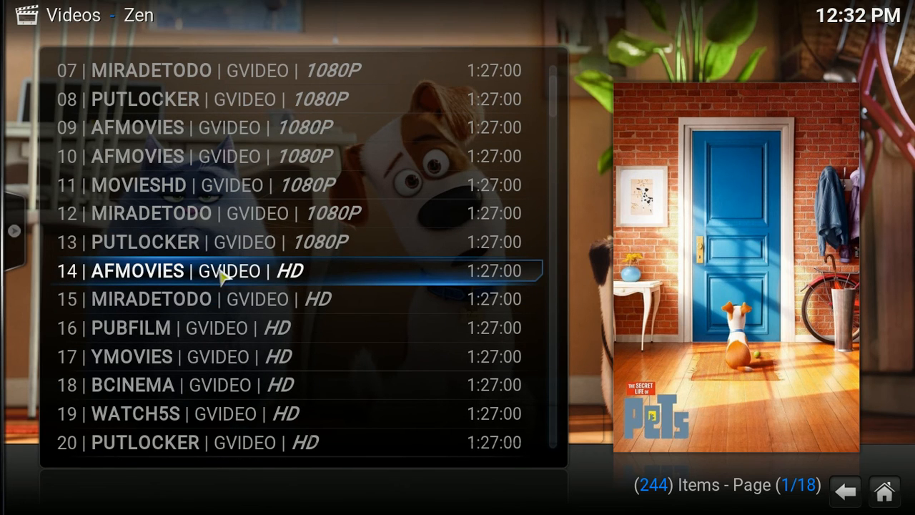
{"action": "mouse_move", "coordinate": [290, 277]}
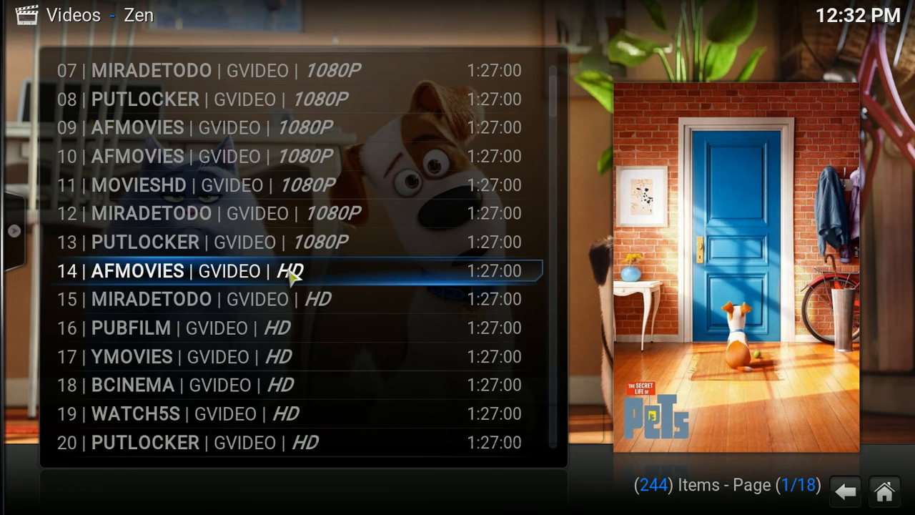
{"action": "mouse_move", "coordinate": [301, 297]}
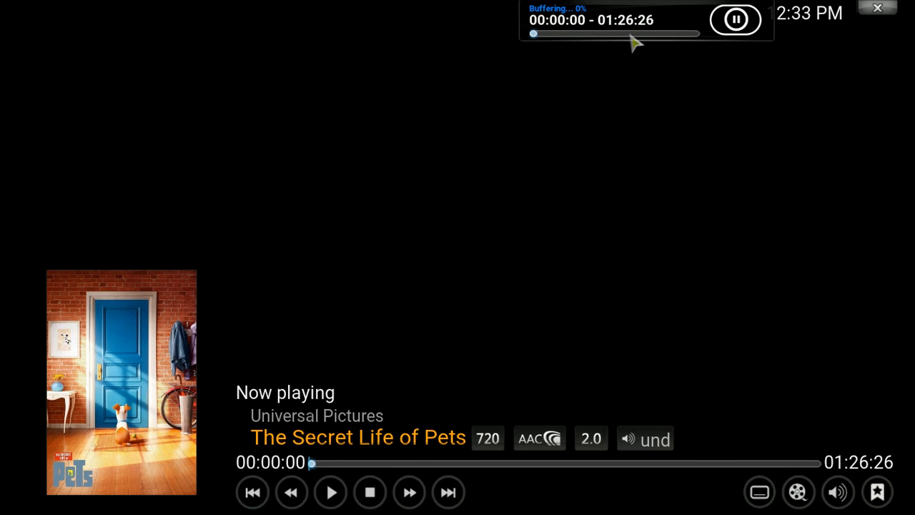
{"action": "mouse_move", "coordinate": [497, 429]}
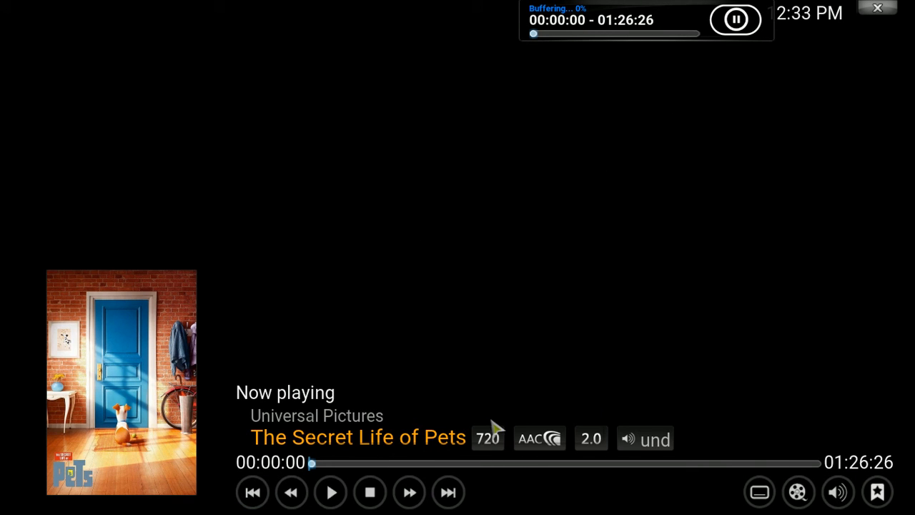
{"action": "mouse_move", "coordinate": [651, 89]}
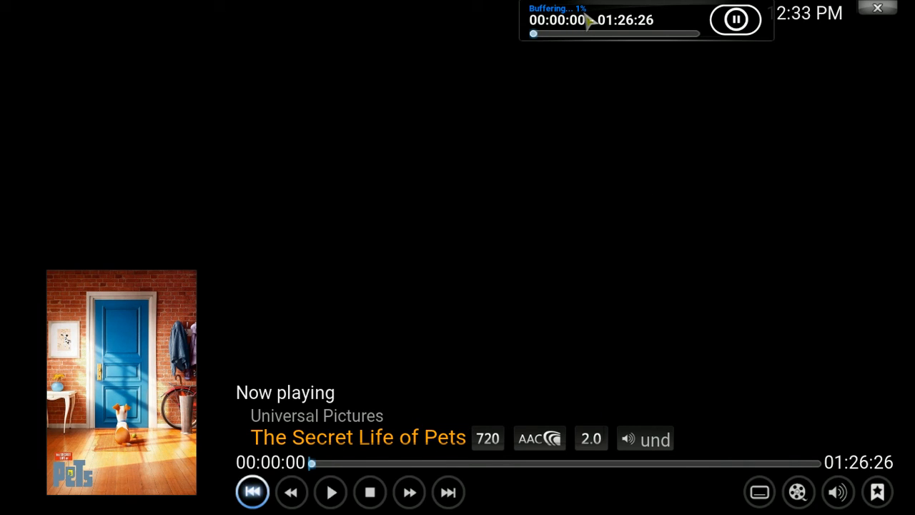
{"action": "mouse_move", "coordinate": [608, 128]}
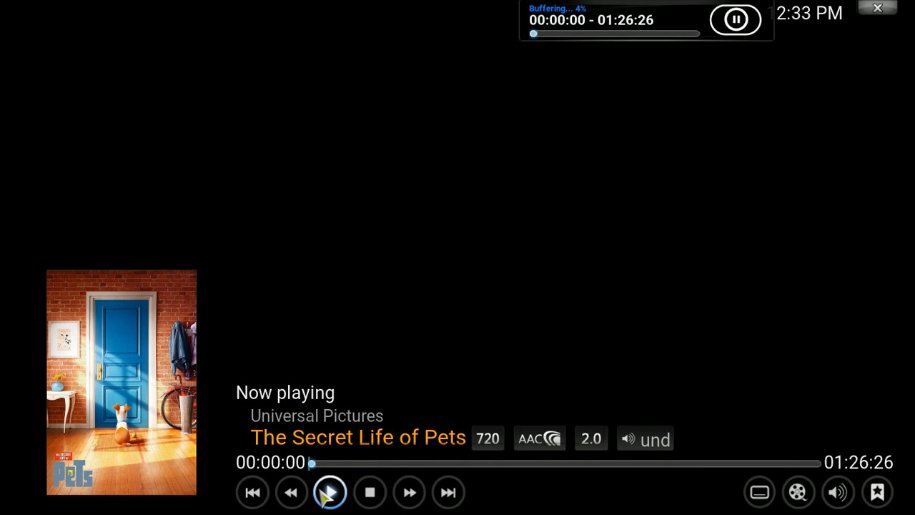
Play The Secret Life of Pets for a few seconds, then stop it.
{"action": "left_click", "coordinate": [329, 491]}
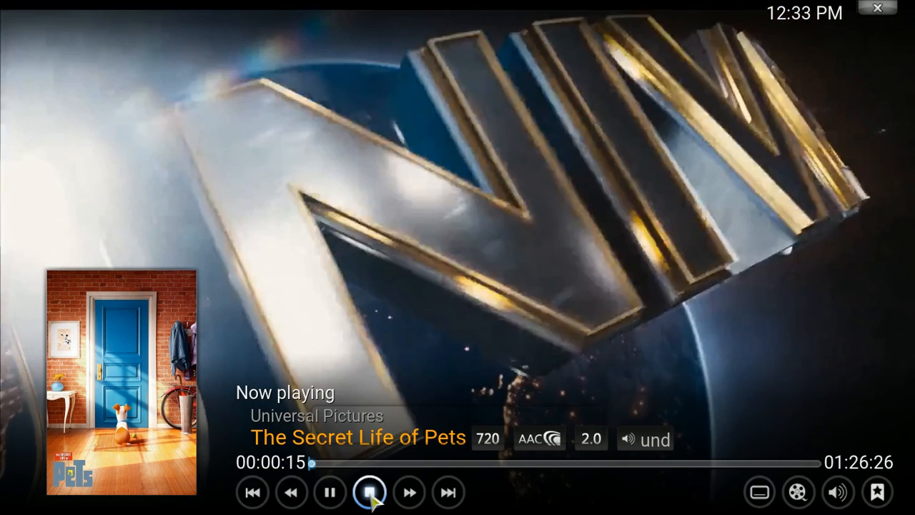
{"action": "left_click", "coordinate": [370, 492]}
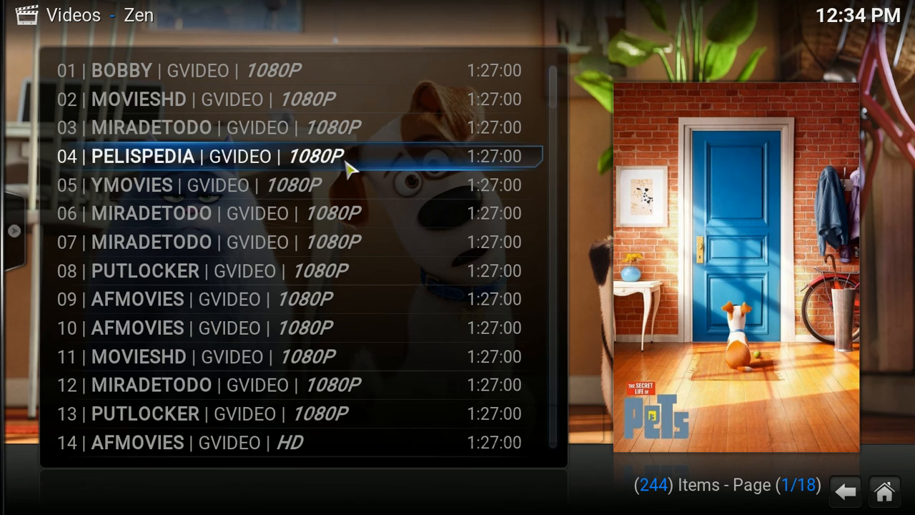
{"action": "mouse_move", "coordinate": [337, 421]}
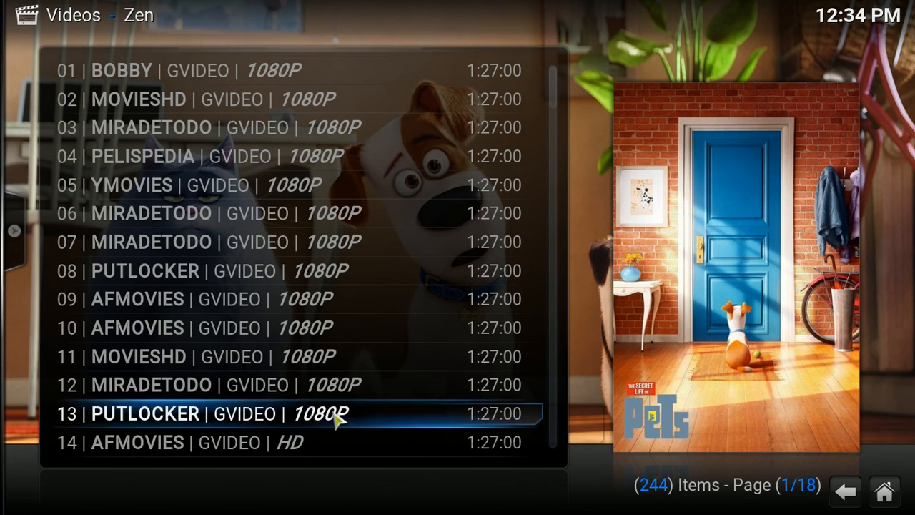